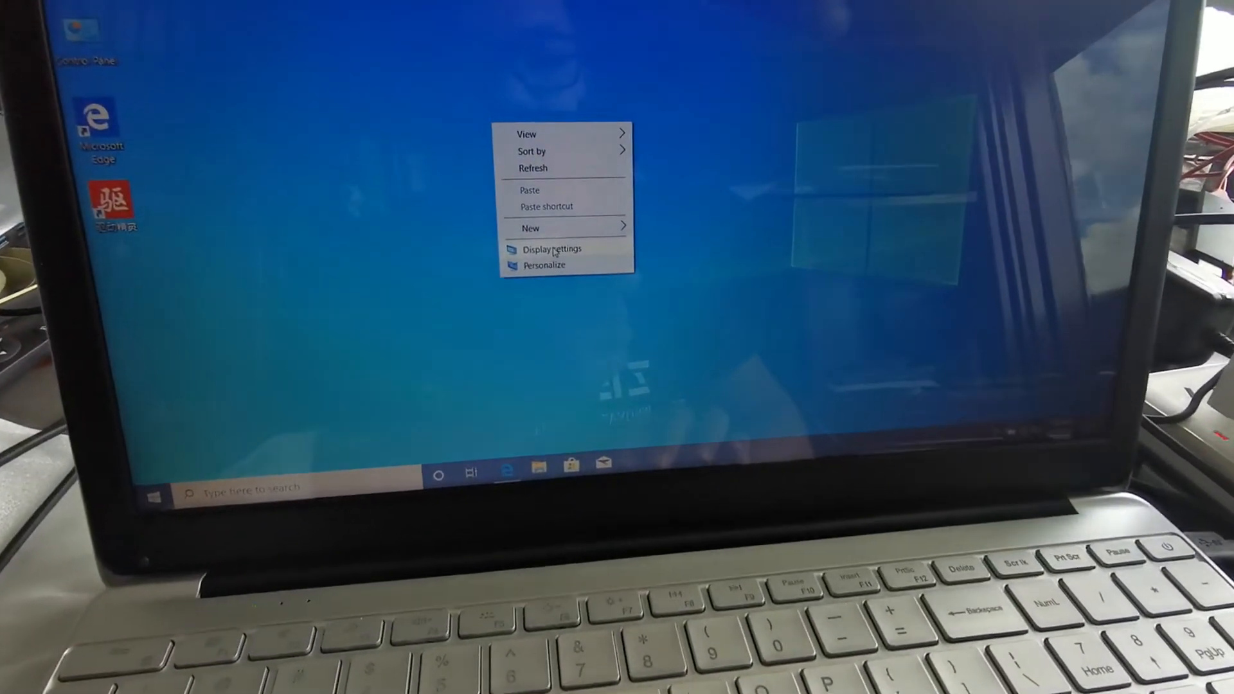
# Step: Bring up Display settings from the desktop to reach the multiple-displays options
pyautogui.click(551, 249)
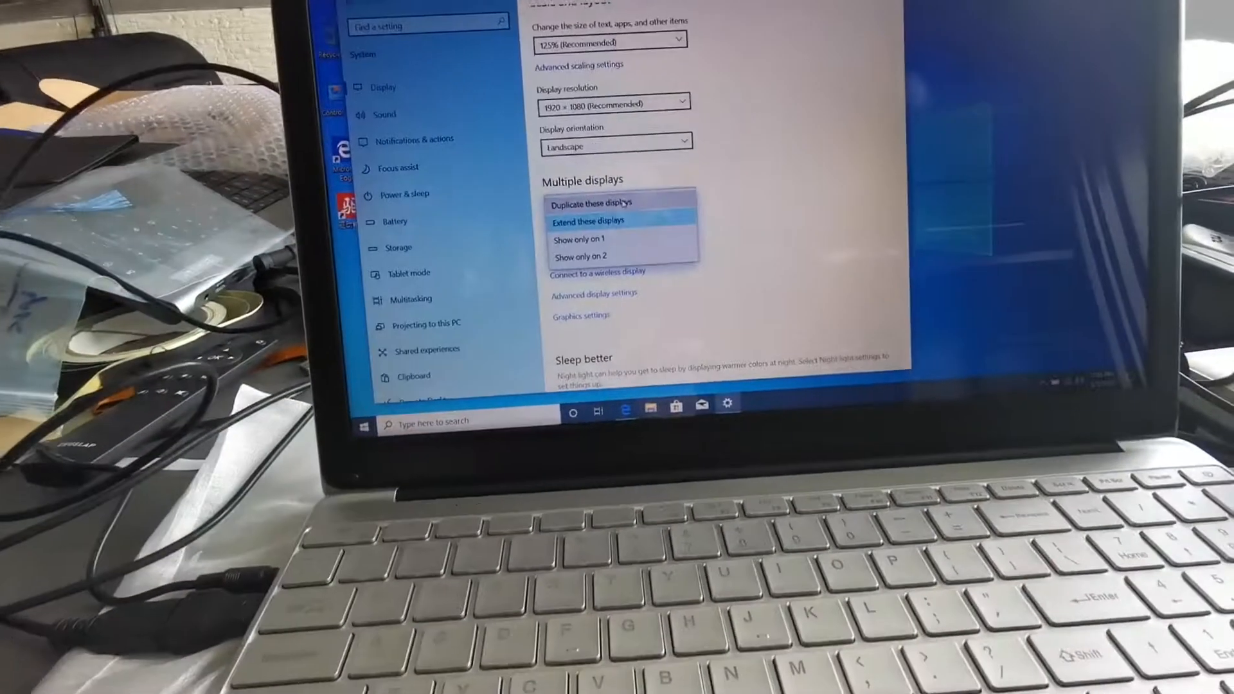
# Step: Keep a trial arrangement, then set Multiple displays to 'Extend these displays' across both screens
pyautogui.click(586, 221)
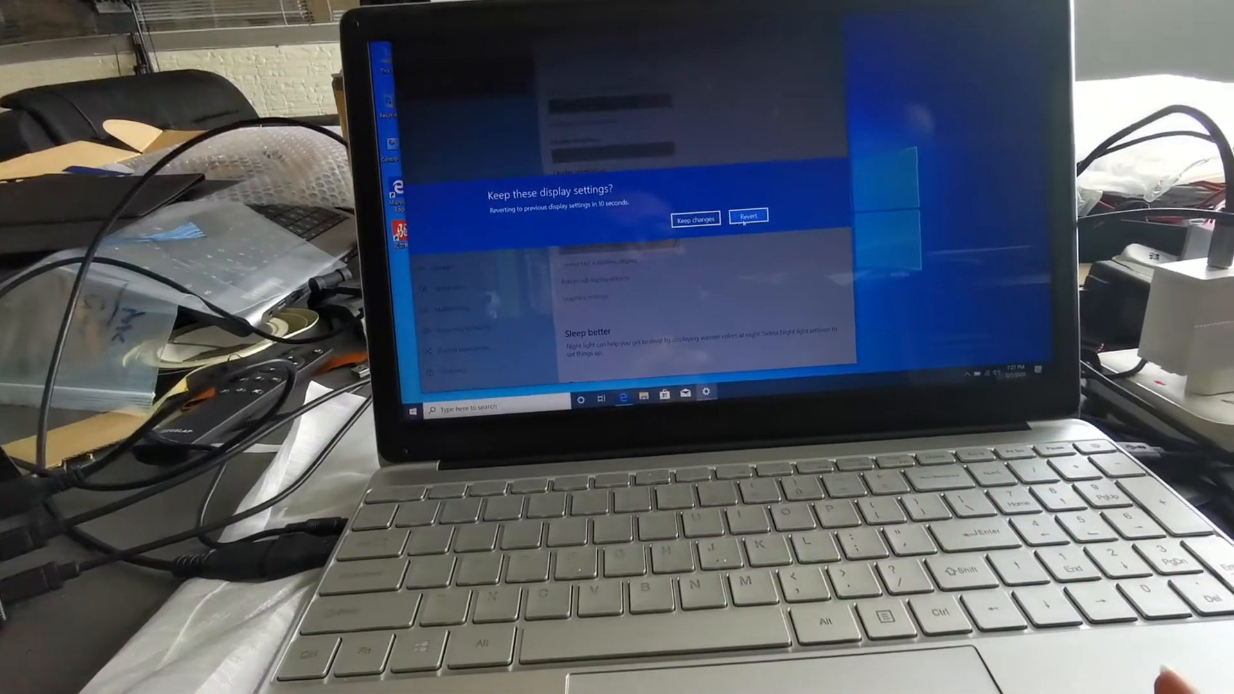
pyautogui.click(695, 218)
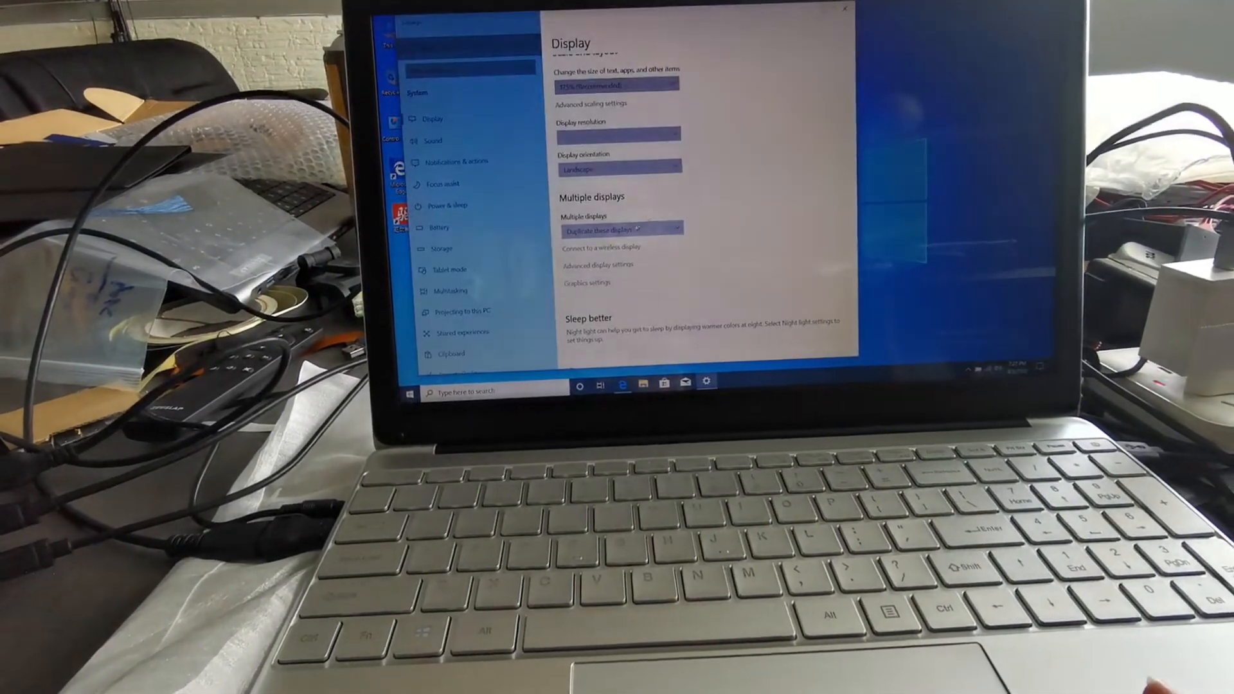
pyautogui.click(618, 229)
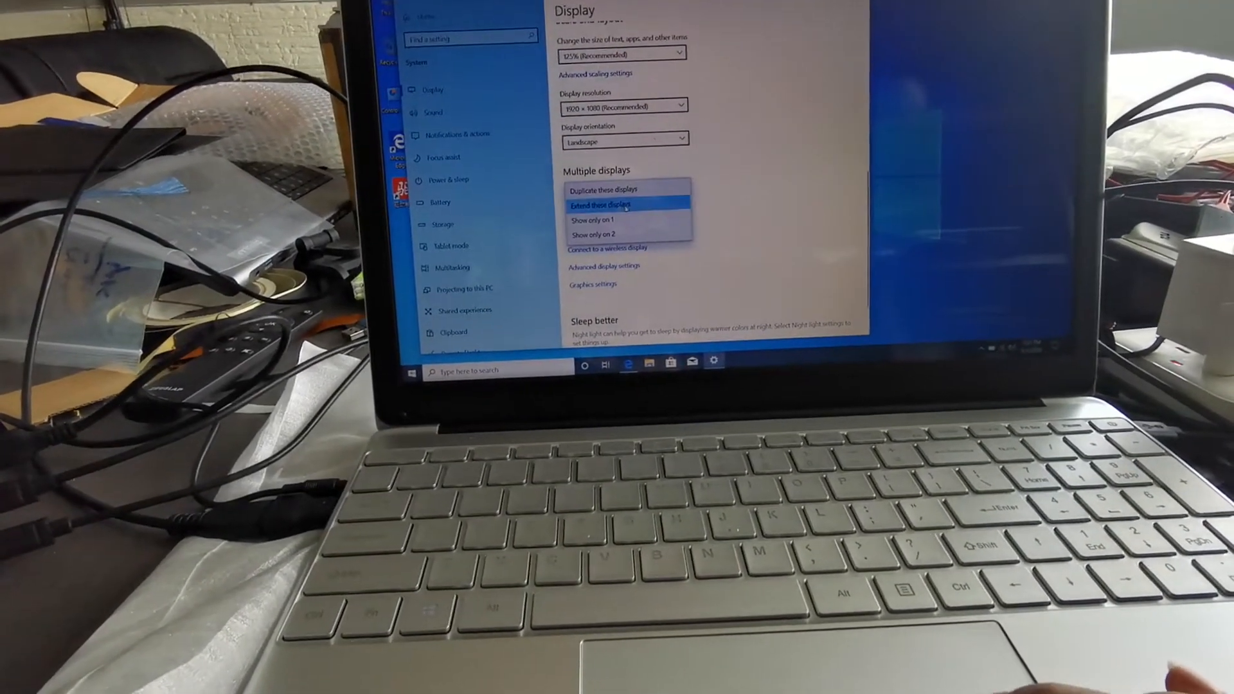
pyautogui.click(606, 206)
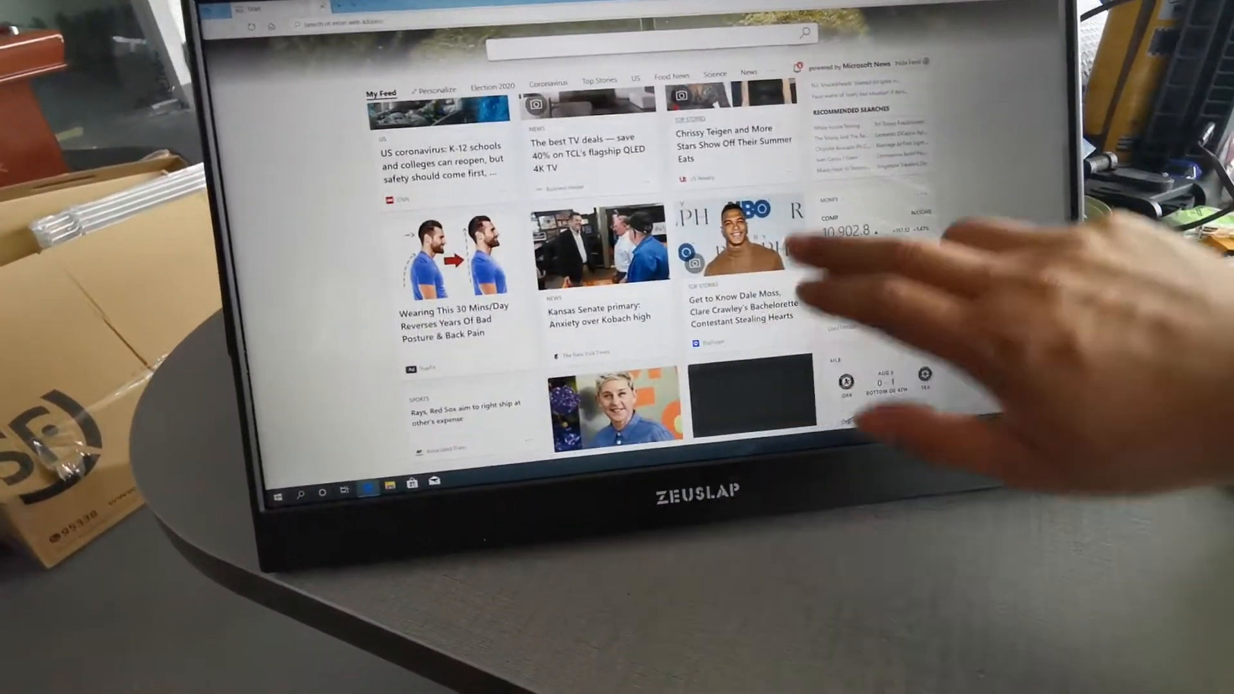
# Step: Scroll down the MSN news feed by touch to reveal more stories
pyautogui.scroll(-3)
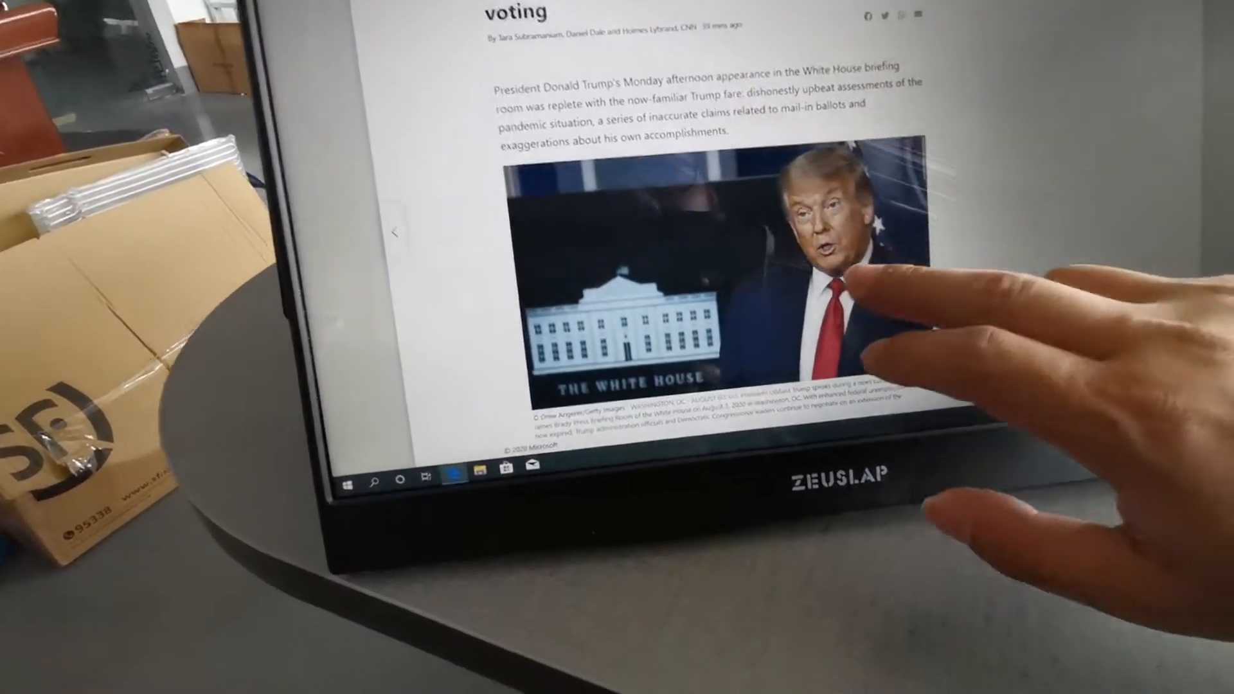
# Step: Scroll down the voting-claims article to the fact-check text below the photo
pyautogui.scroll(-3)
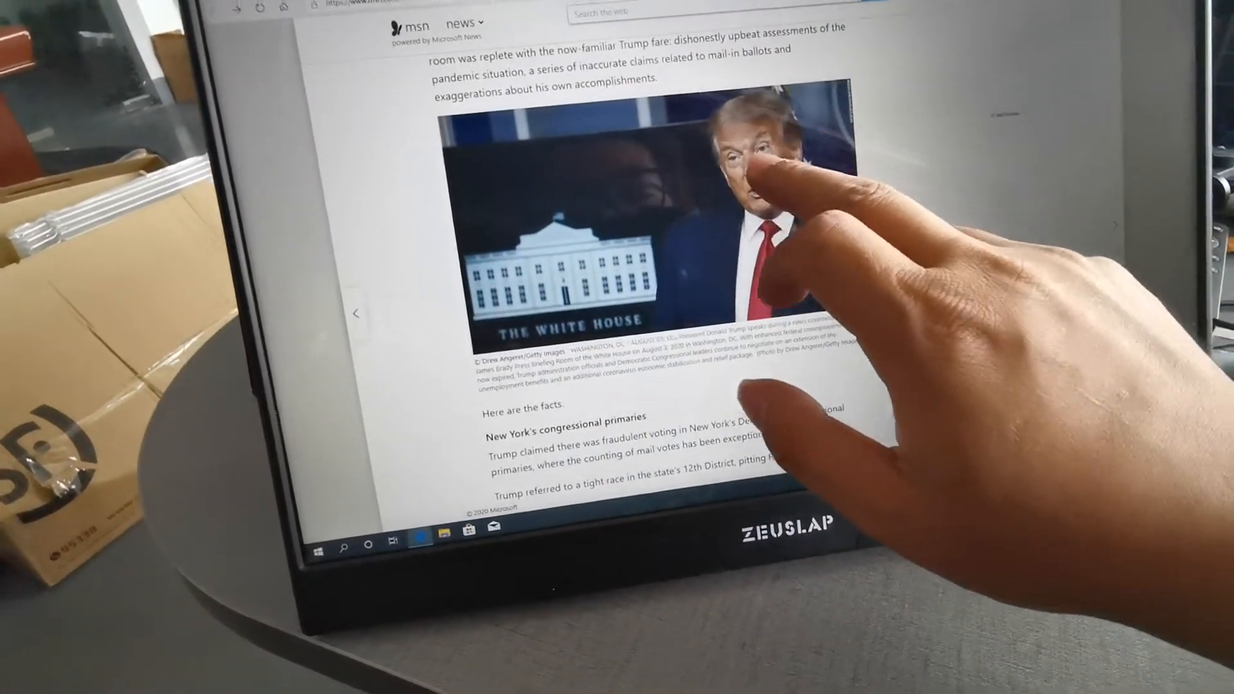